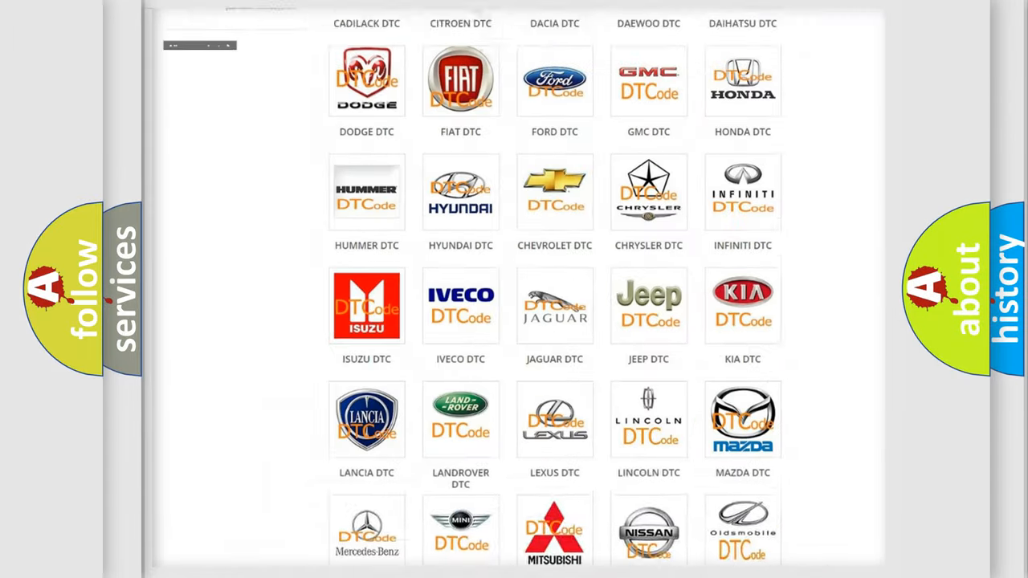
pyautogui.scroll(3)
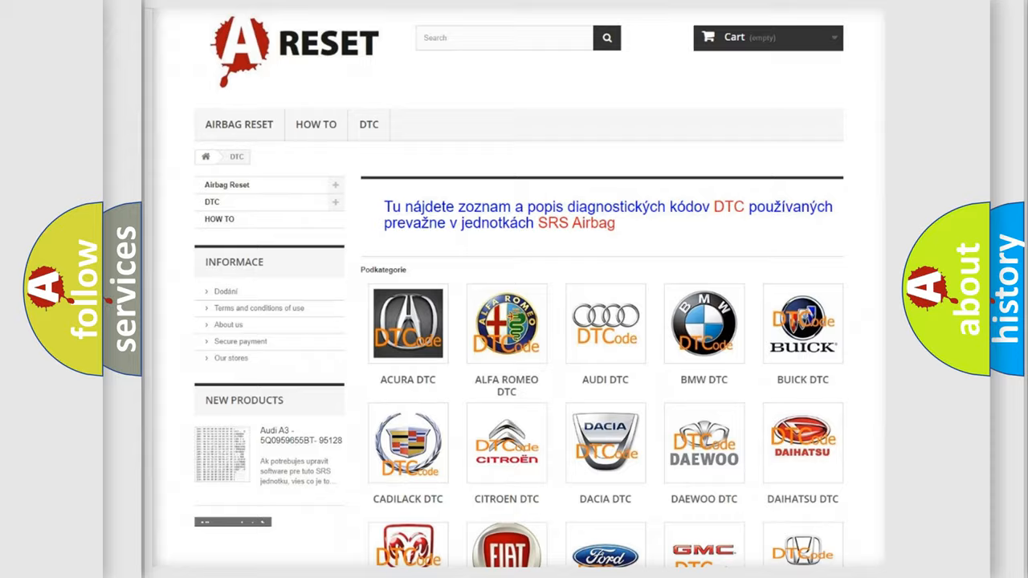
pyautogui.scroll(-3)
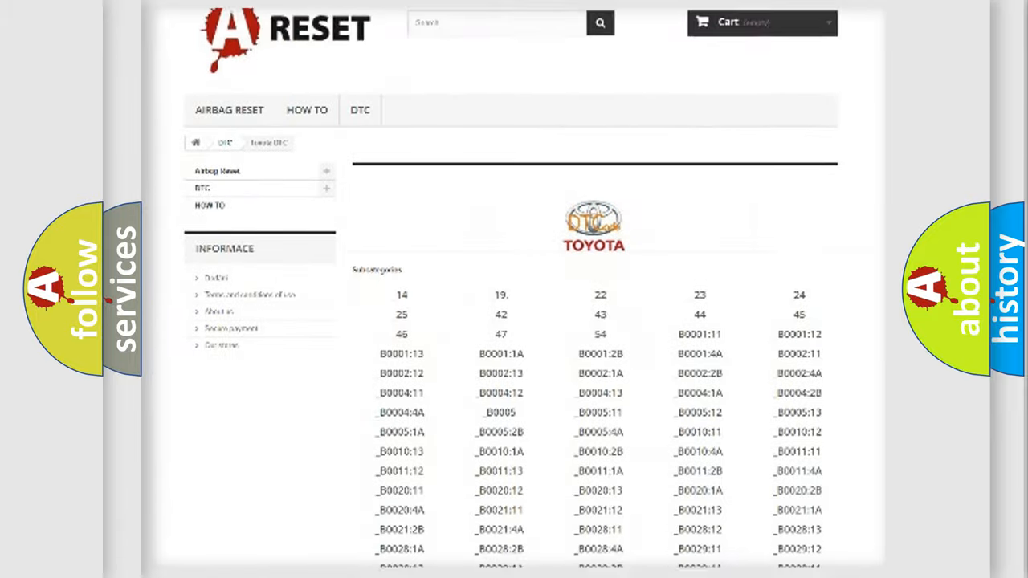
pyautogui.scroll(-3)
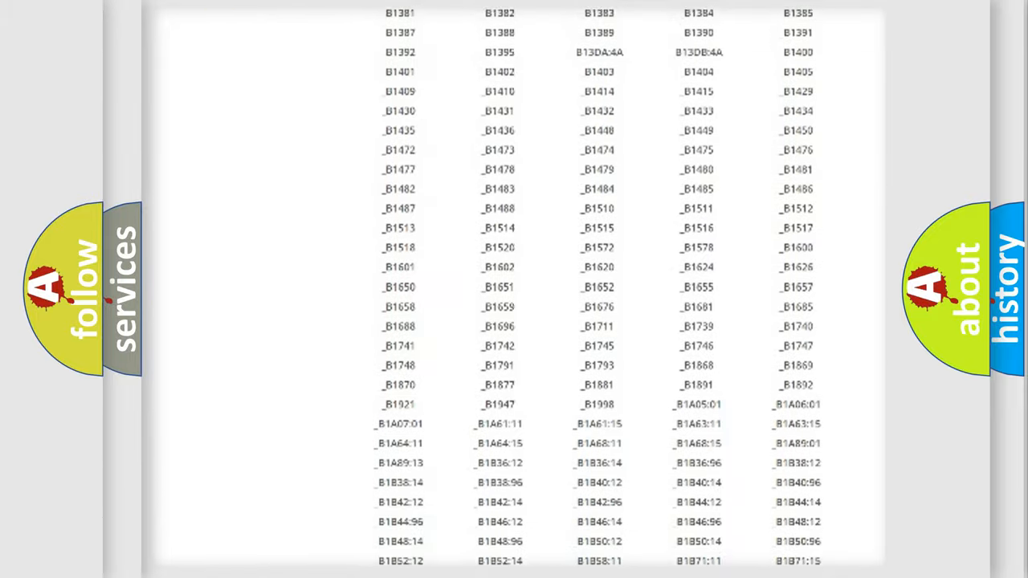
pyautogui.scroll(3)
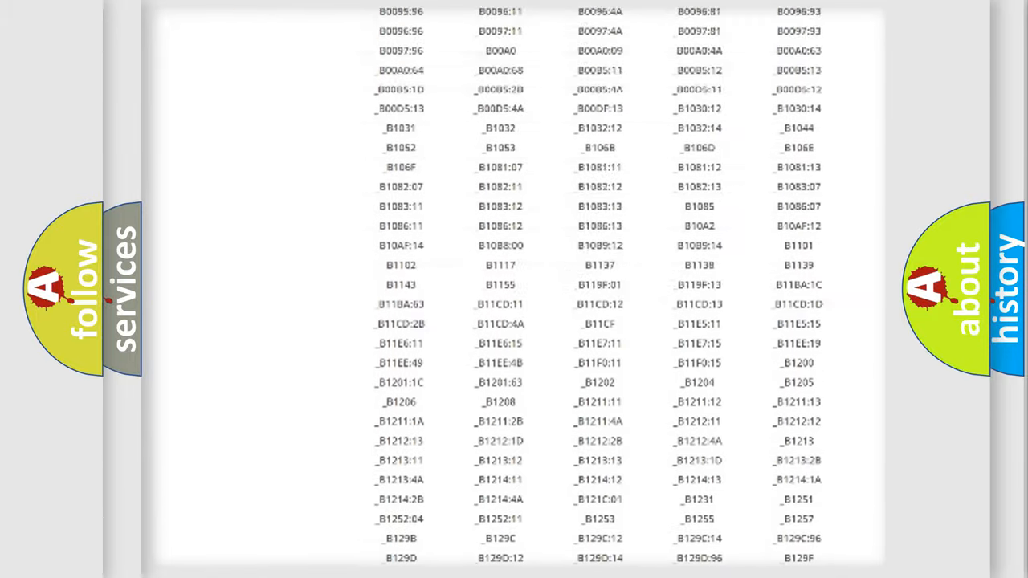
pyautogui.scroll(3)
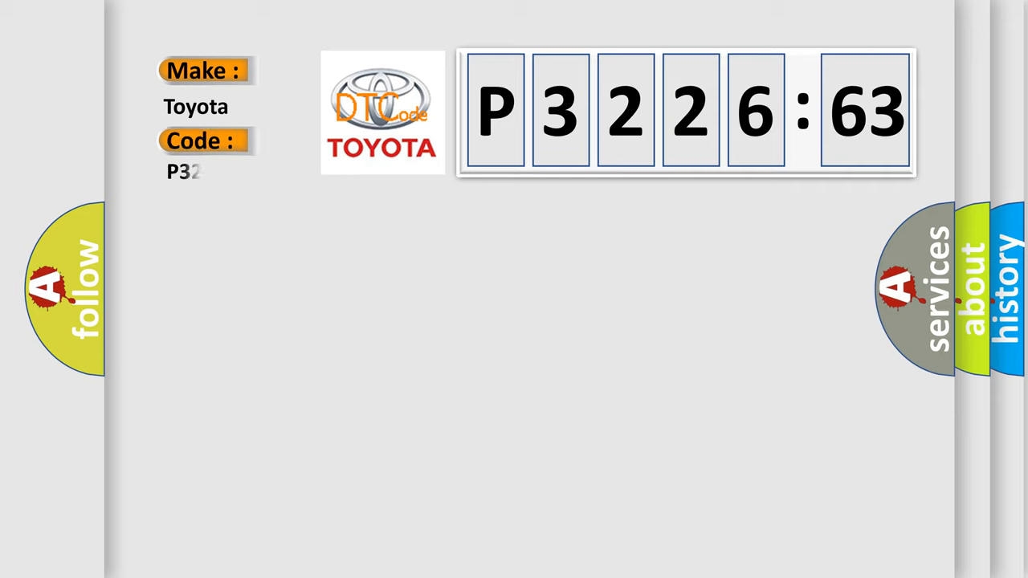
pyautogui.write('226563')
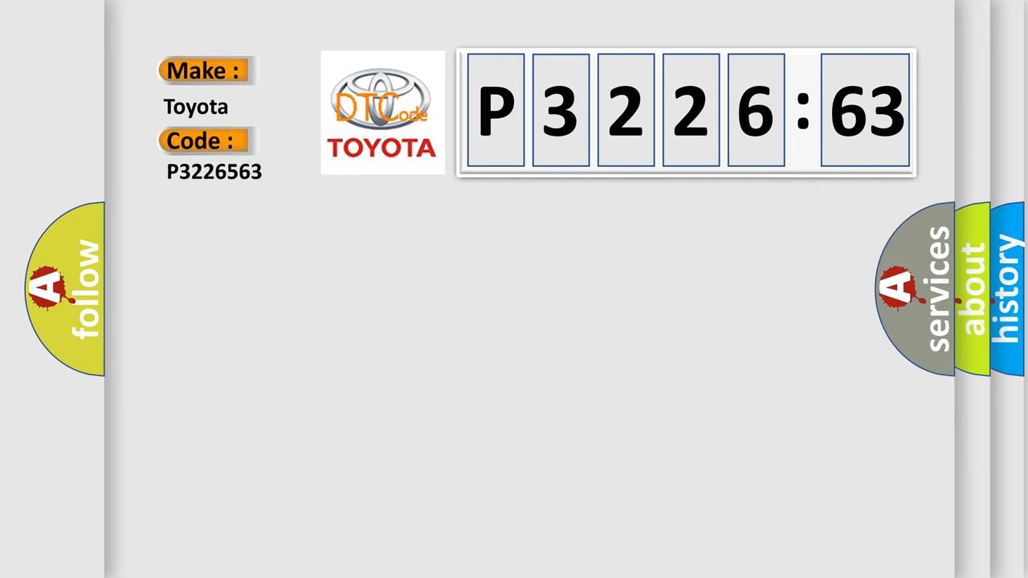